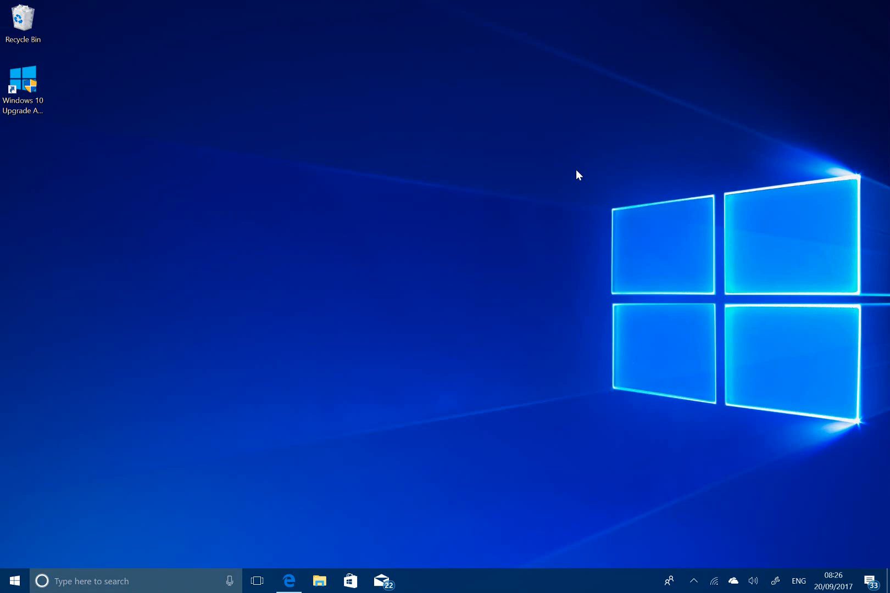
mouse_move(520, 193)
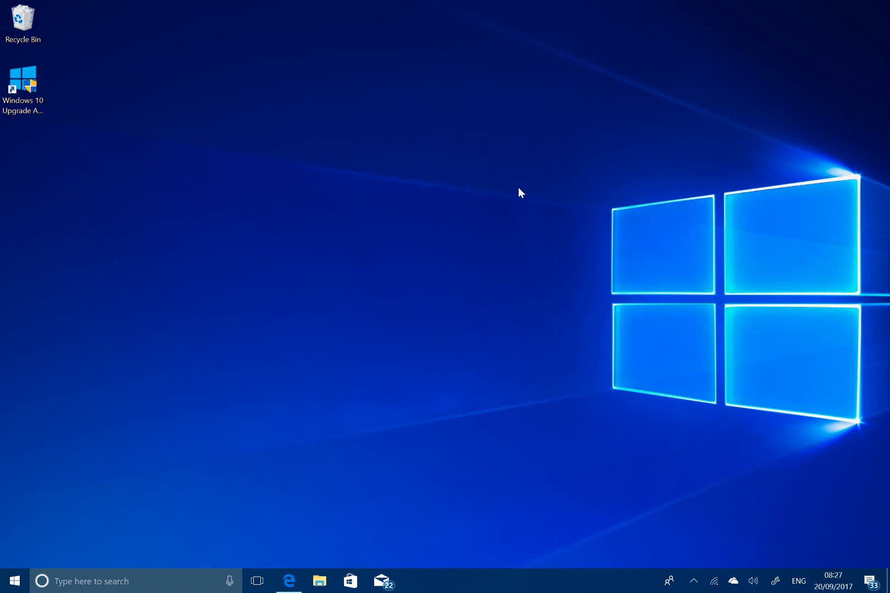
mouse_move(336, 252)
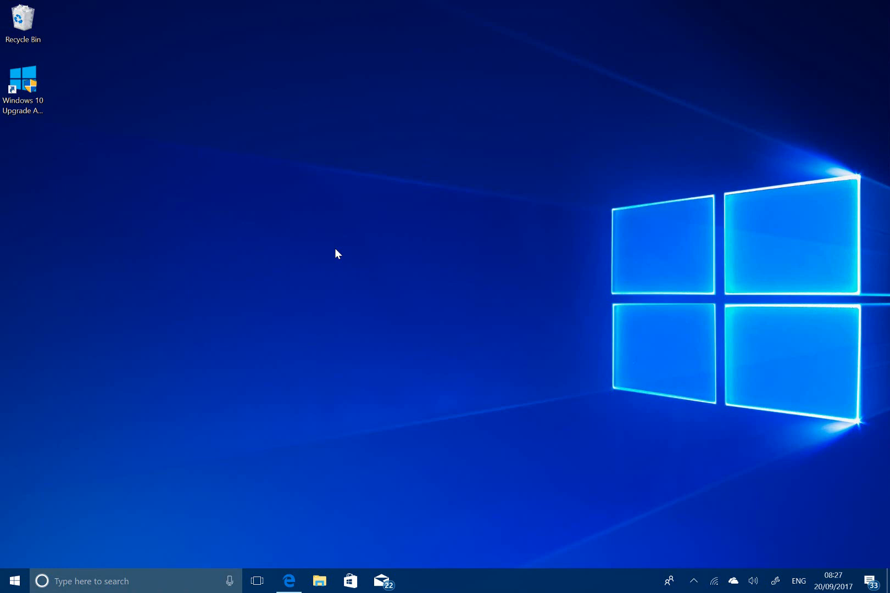
mouse_move(173, 415)
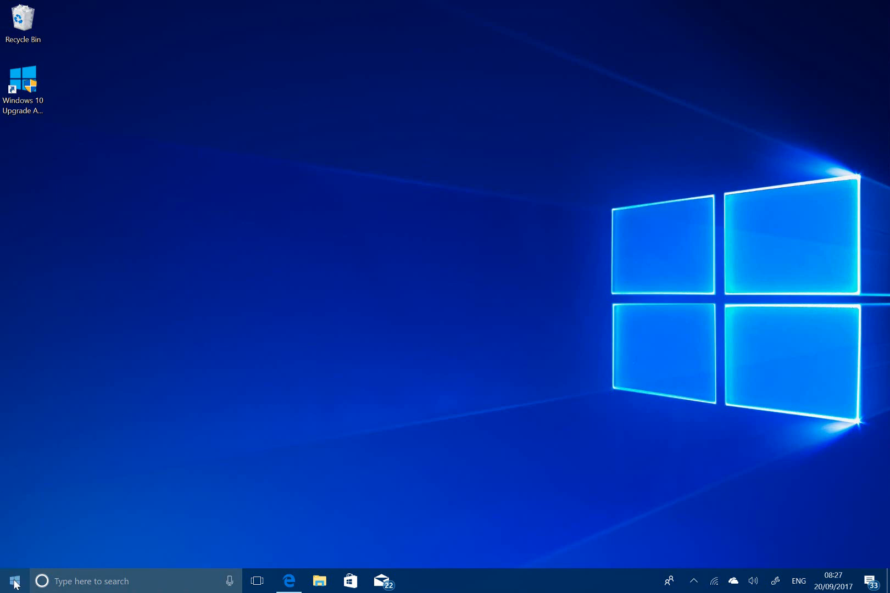
From Start, reach Settings' Your phone page with the Add a phone option
click(13, 581)
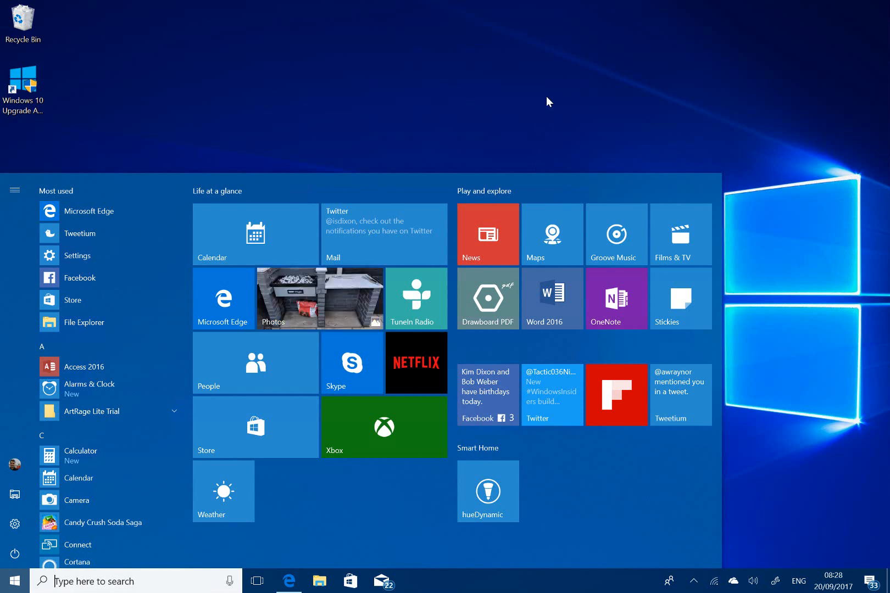
mouse_move(566, 92)
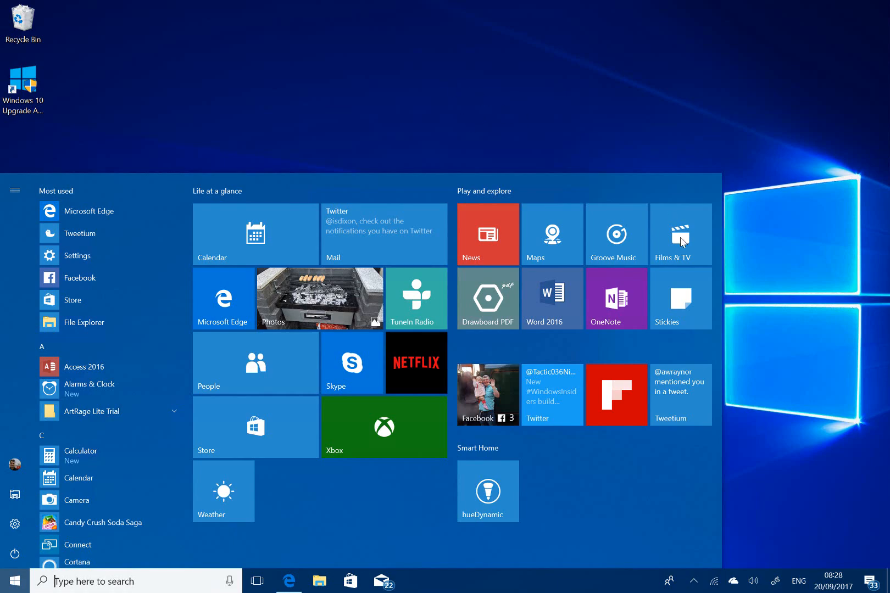
click(77, 255)
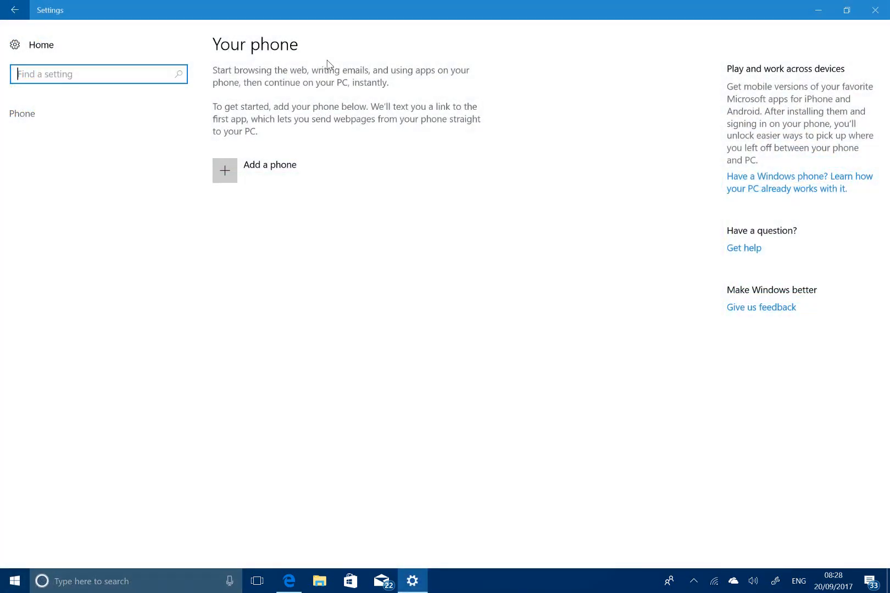
Begin Add a phone, bringing up the Link your phone and PC prompt
click(224, 170)
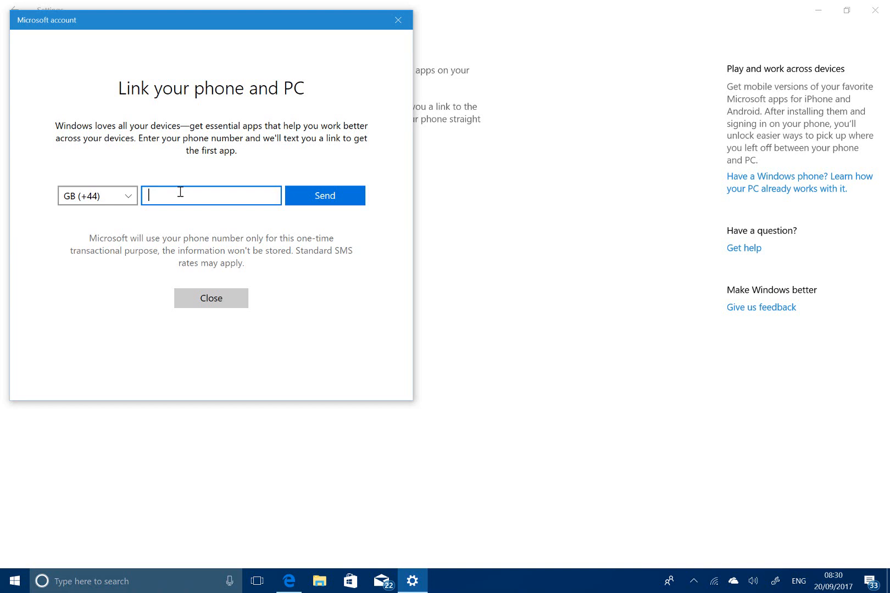
click(211, 297)
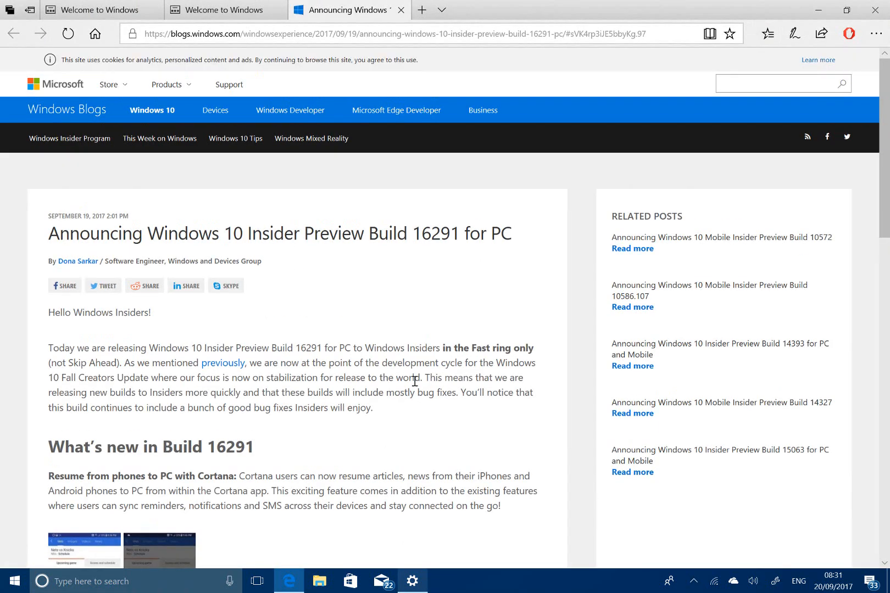
Scroll the Build 16291 post past the Cortana feature to the PC fixes list
scroll(down, 3)
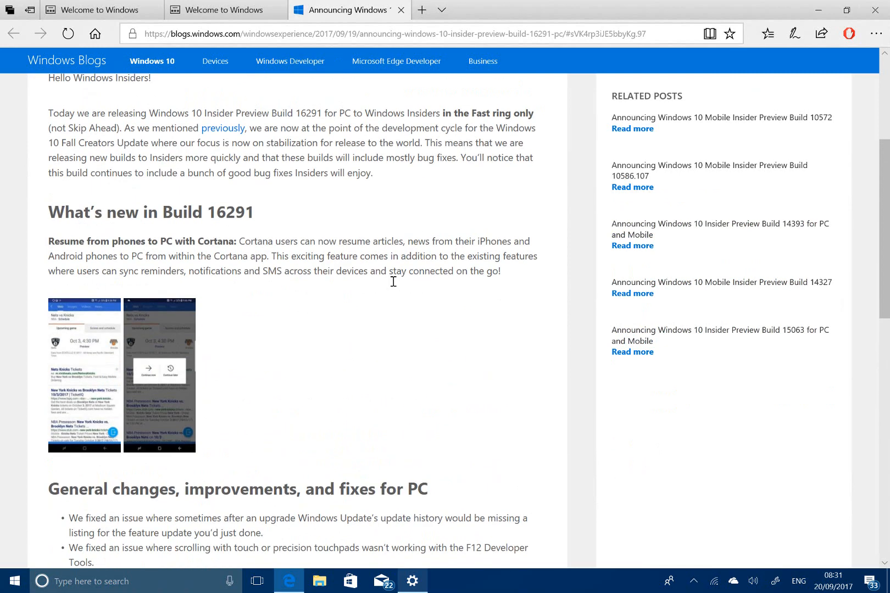
scroll(down, 3)
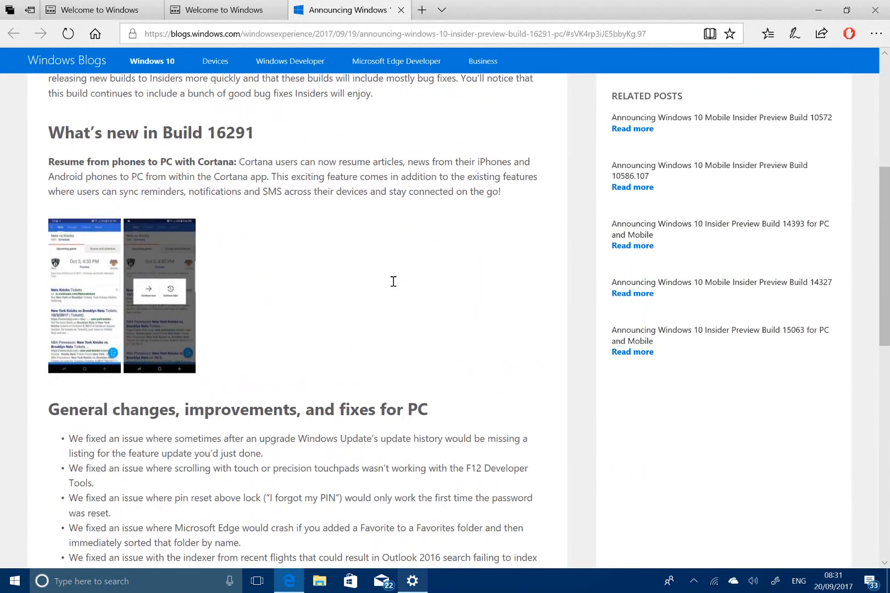
scroll(down, 3)
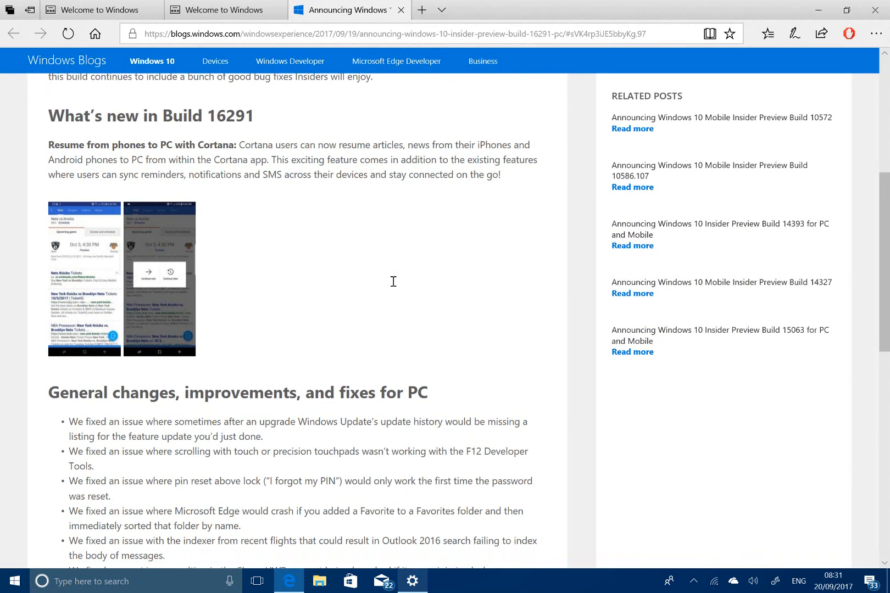
scroll(down, 3)
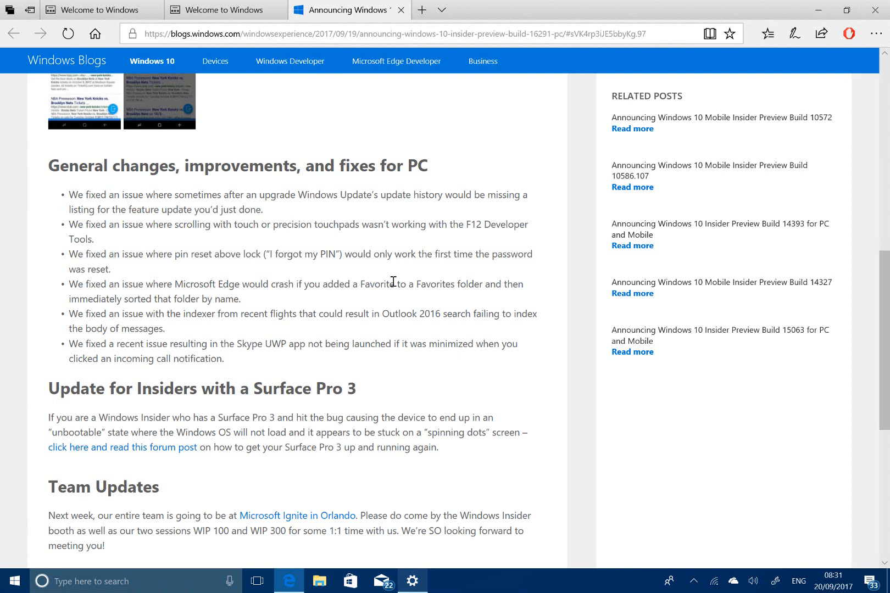
mouse_move(428, 258)
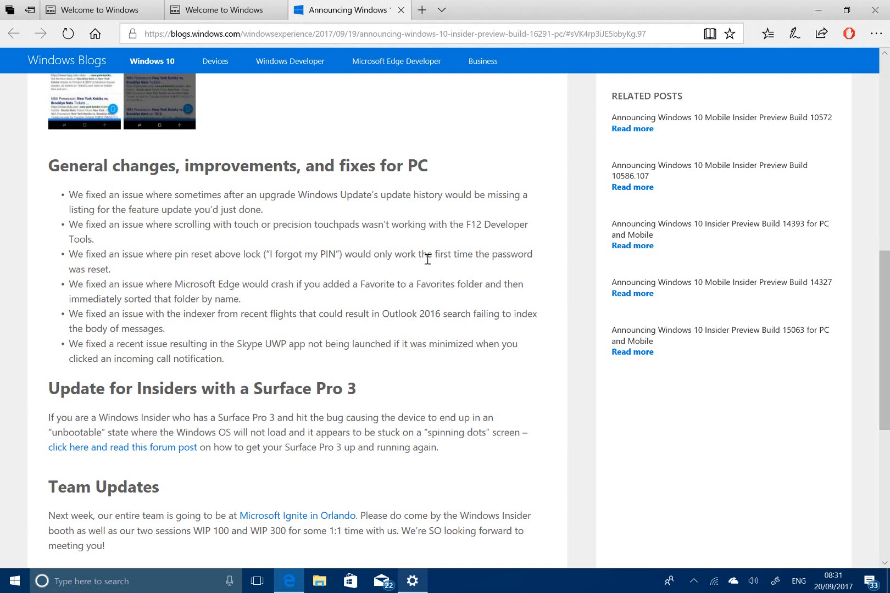
mouse_move(287, 309)
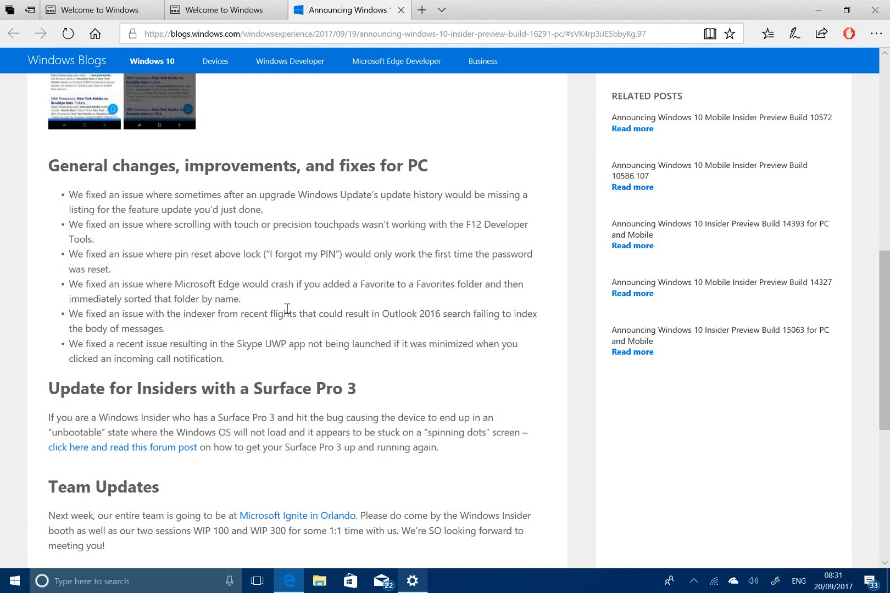
mouse_move(349, 230)
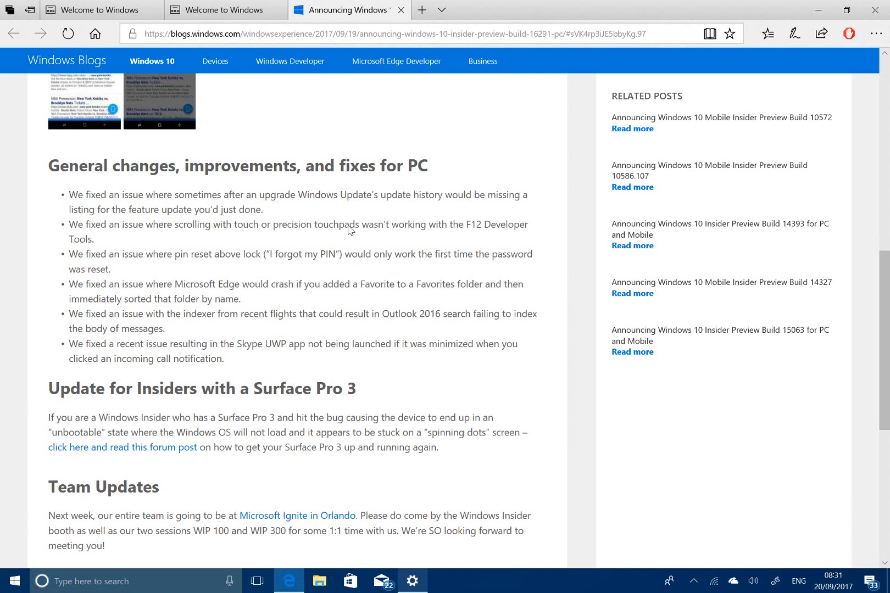
mouse_move(237, 238)
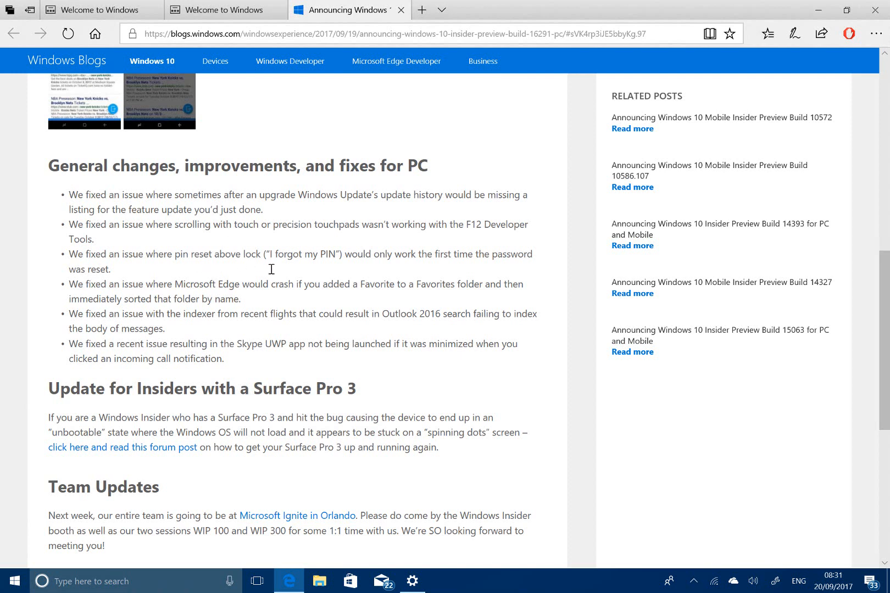
mouse_move(182, 301)
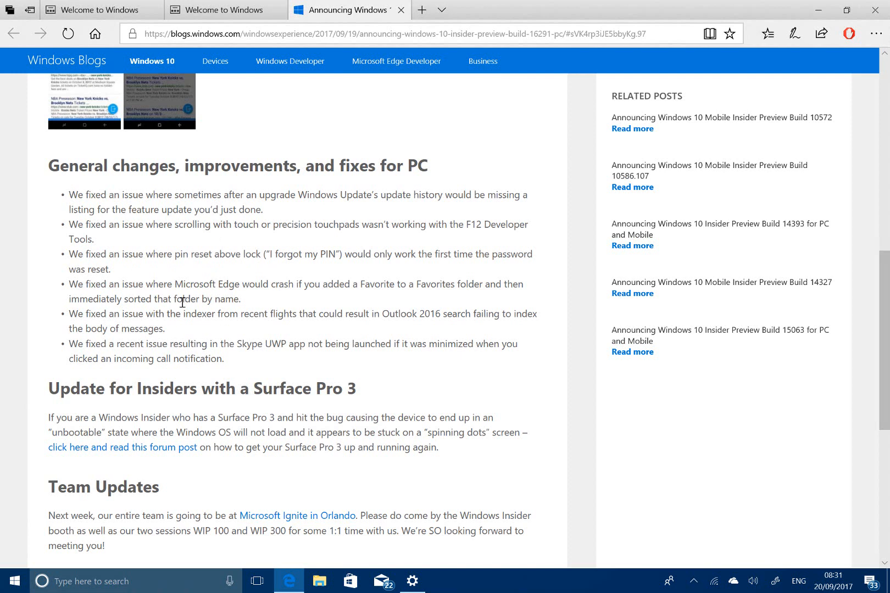
mouse_move(301, 312)
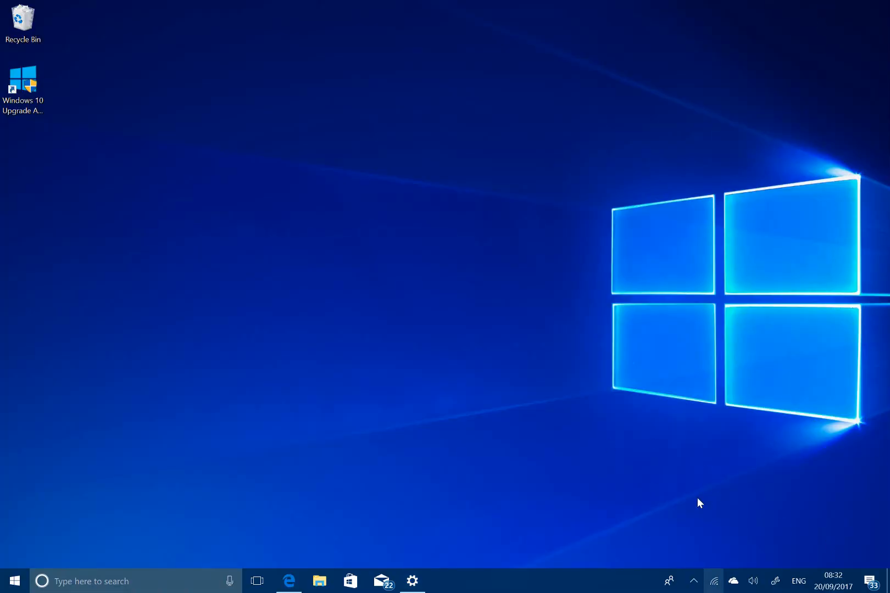
mouse_move(595, 430)
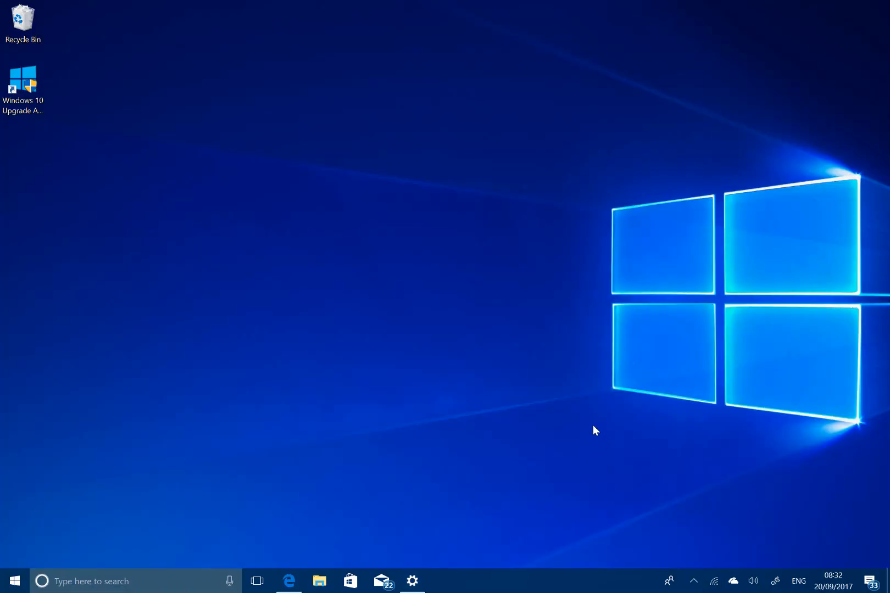